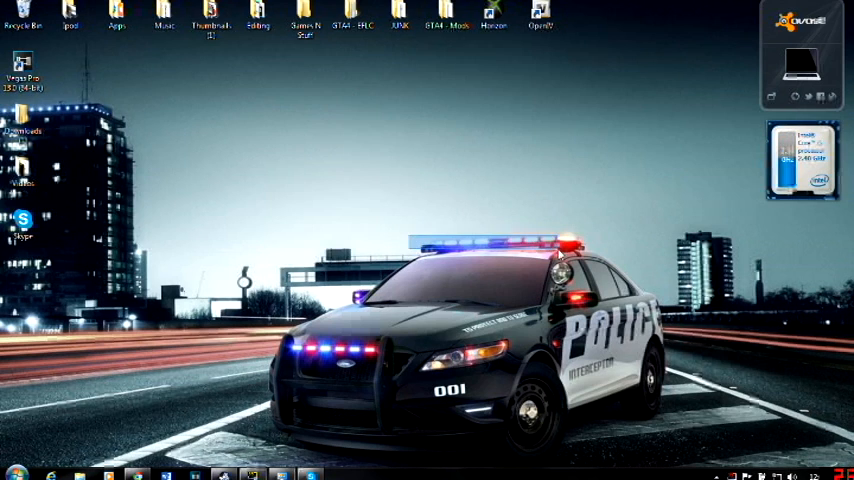
mouse_move(228, 244)
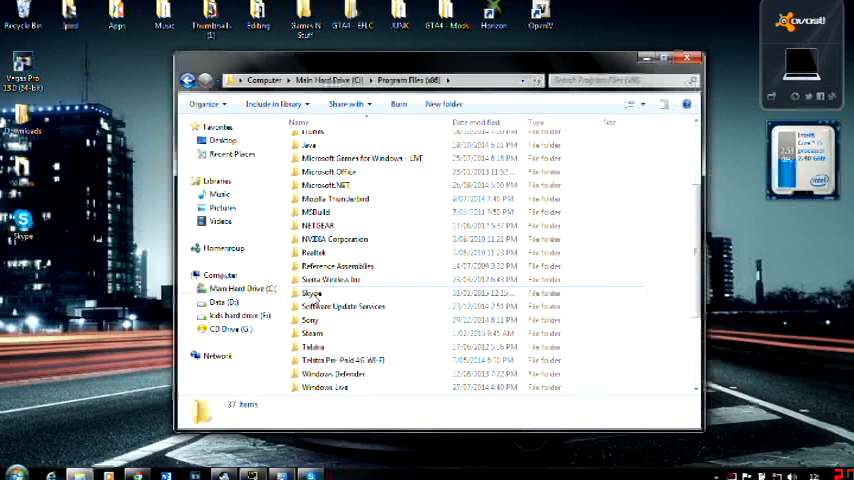
Navigate into Skype > Phone so Skype.exe is listed in the folder
double_click(312, 292)
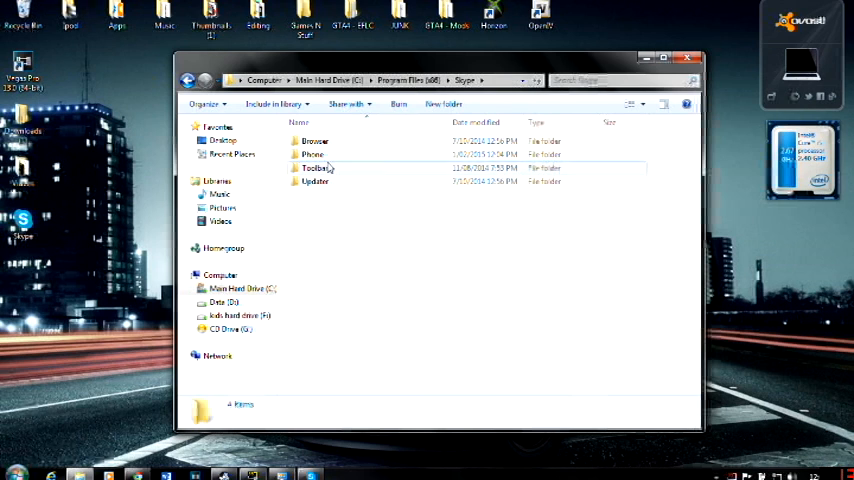
double_click(312, 154)
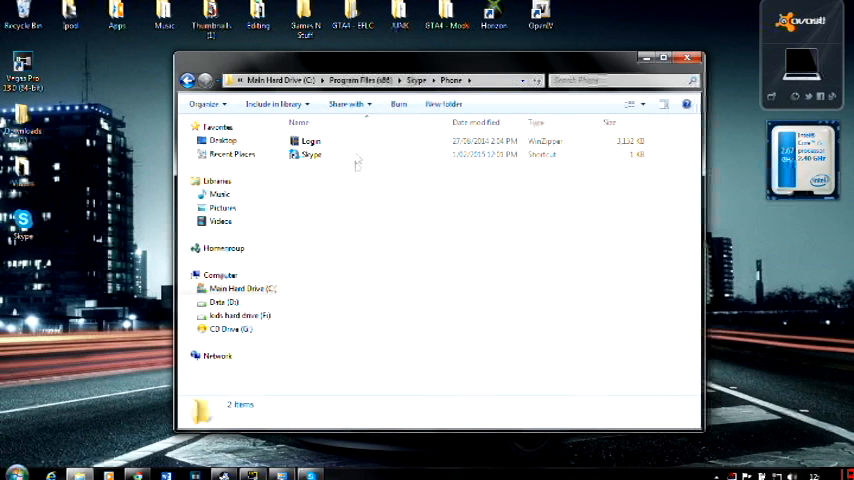